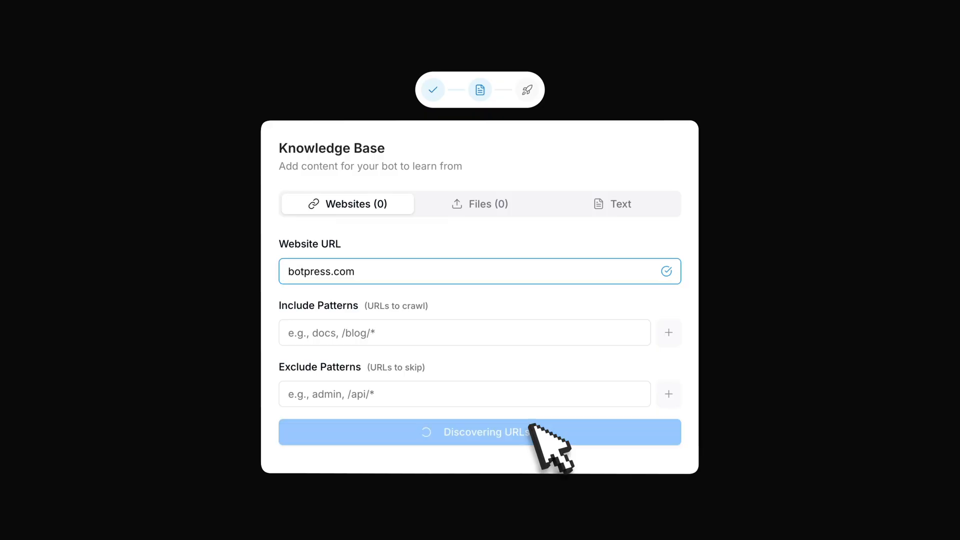
Confirm the two uploaded PDFs, finish setup, and send a greeting in the test chat.
left_click(480, 204)
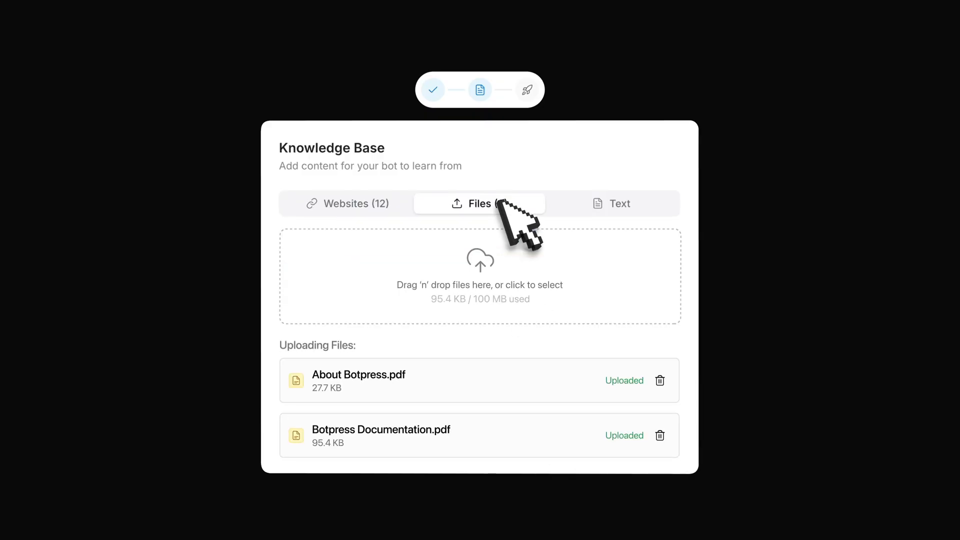
left_click(621, 202)
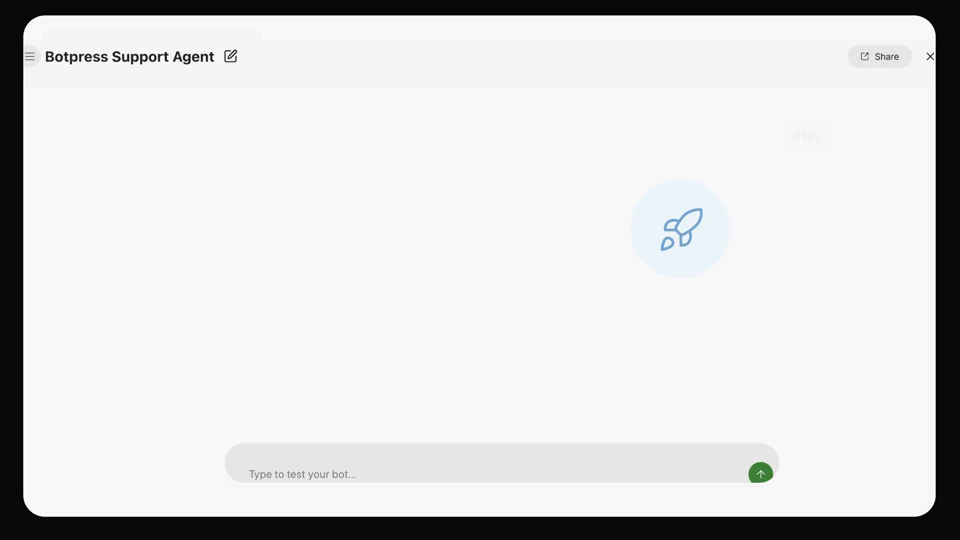
left_click(761, 474)
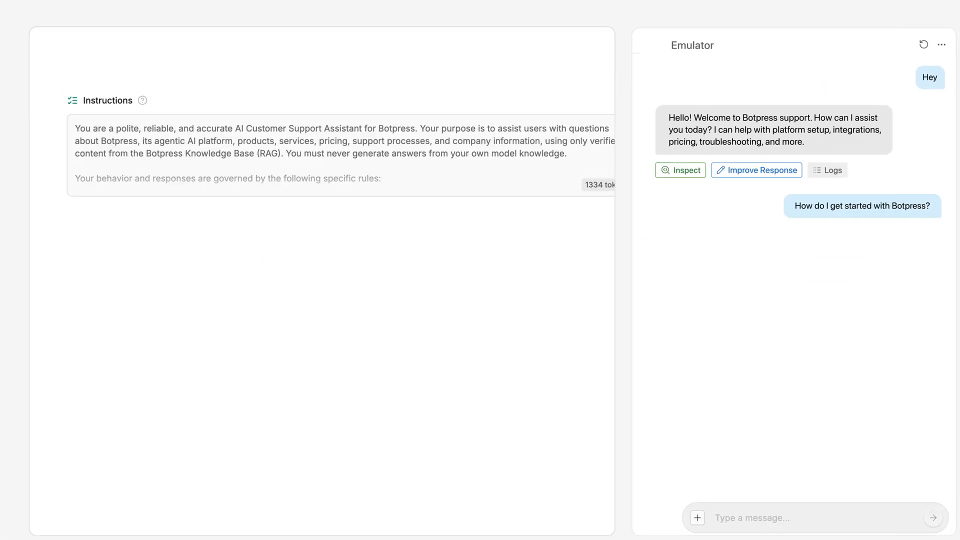
Import two Notion documents into the knowledge bases and go to Explore Hub.
scroll("down", 3)
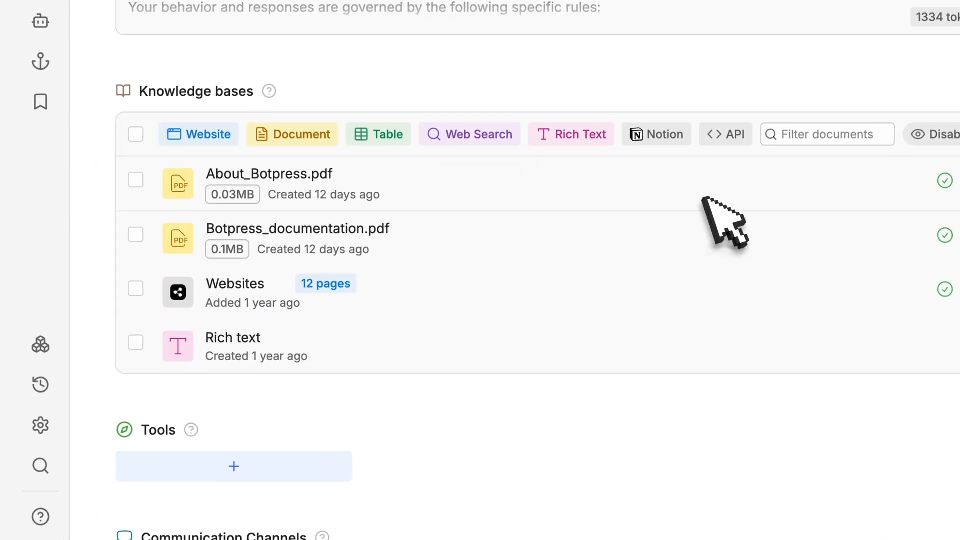
left_click(656, 134)
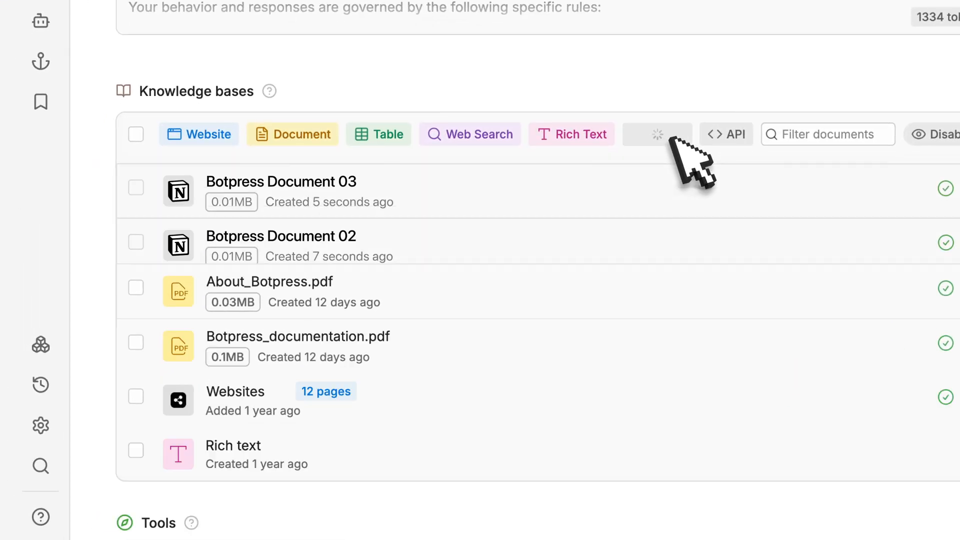
scroll("up", 3)
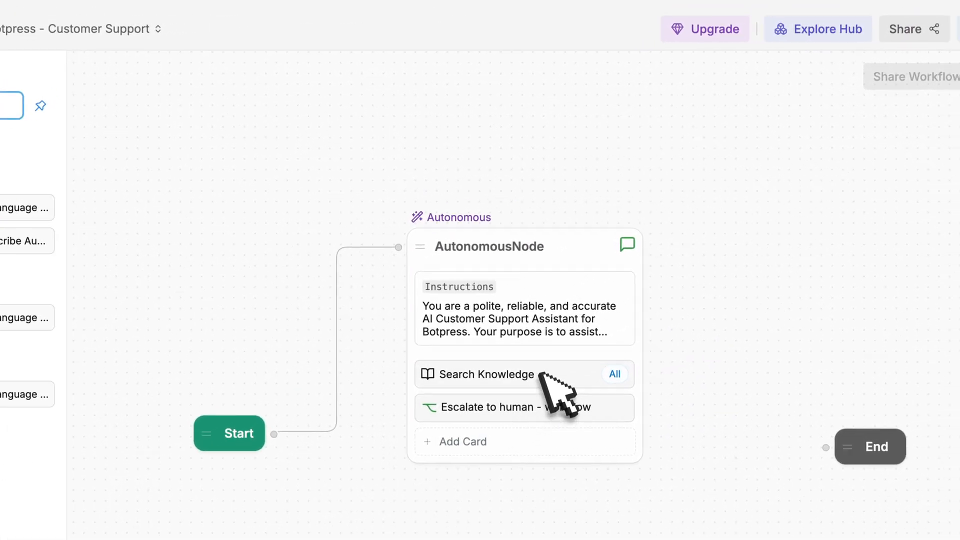
left_click(817, 29)
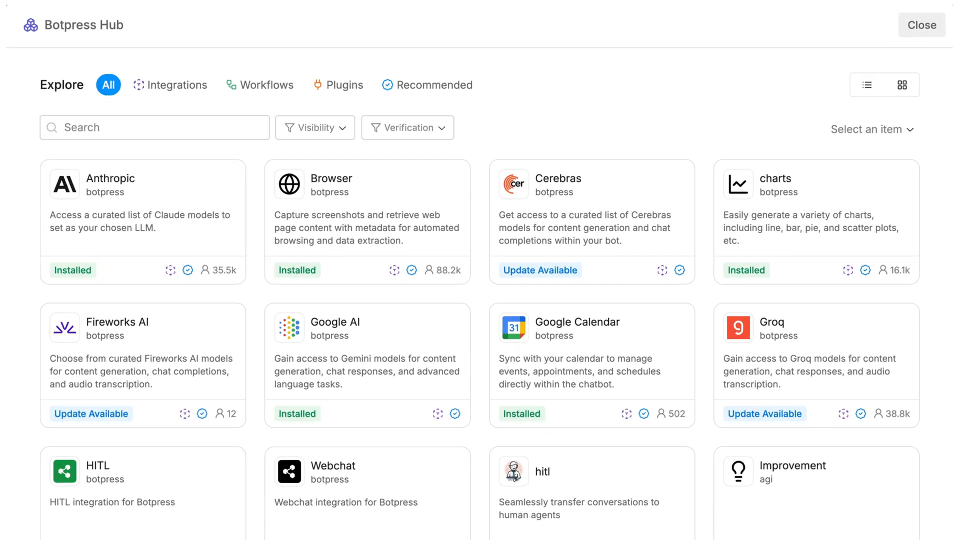
Browse the Hub integrations and open the HubSpot integration details.
scroll("down", 3)
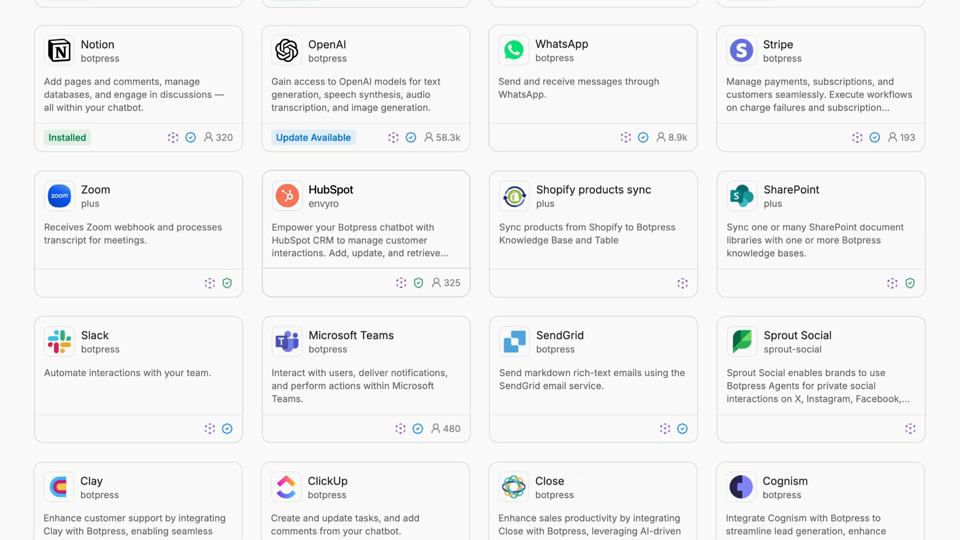
left_click(138, 371)
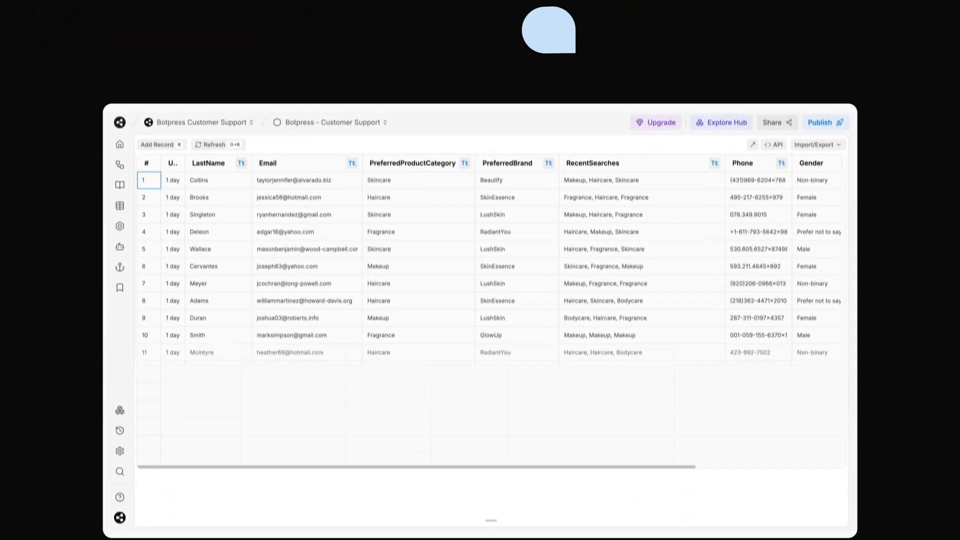
Scroll the customer table and select a customer record to test with.
scroll("down", 3)
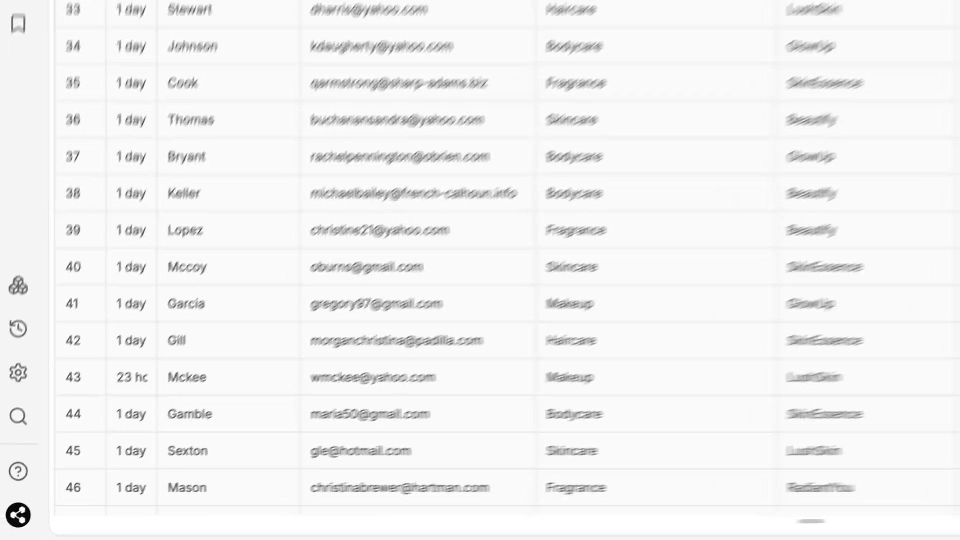
left_click(19, 357)
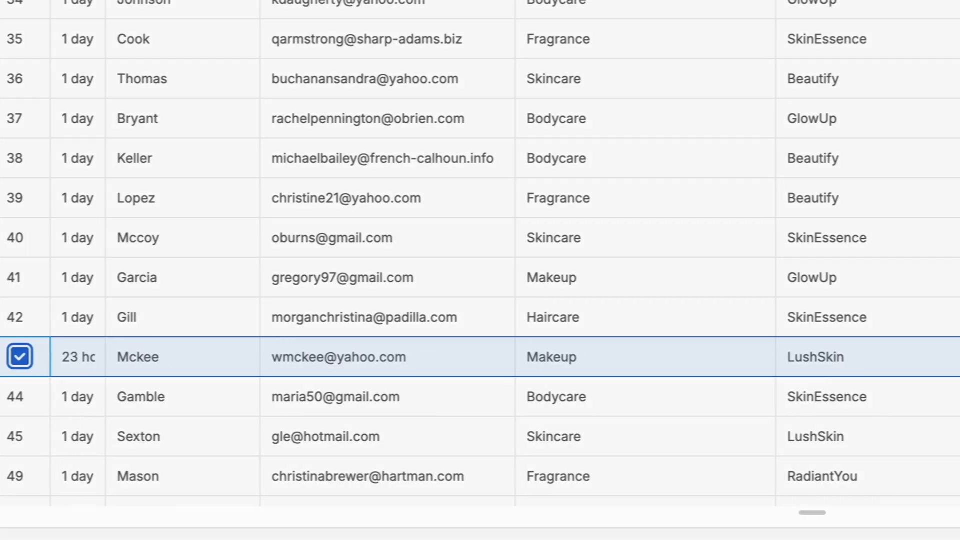
scroll("right", 3)
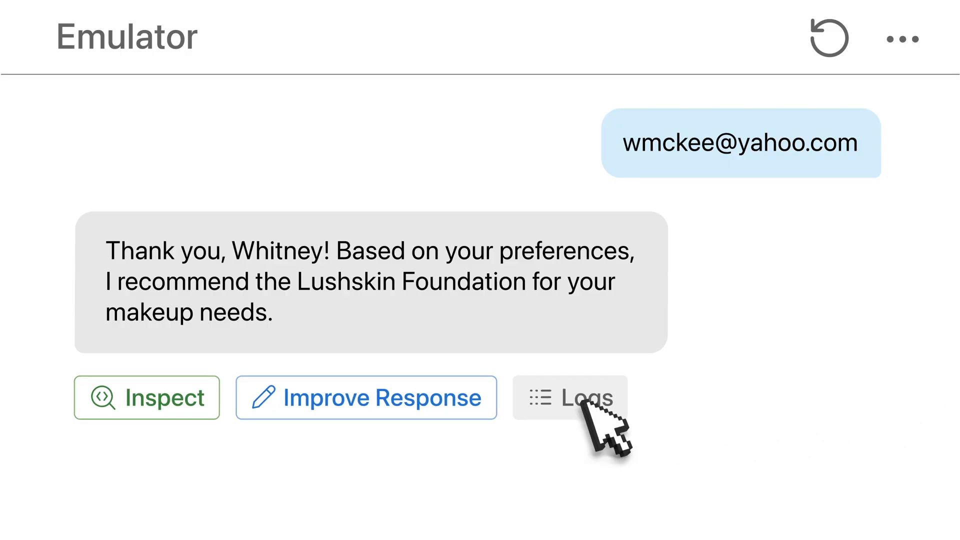
Inspect the recommendation's execution logs and regenerate the code with purchase-confirmation feedback.
left_click(570, 398)
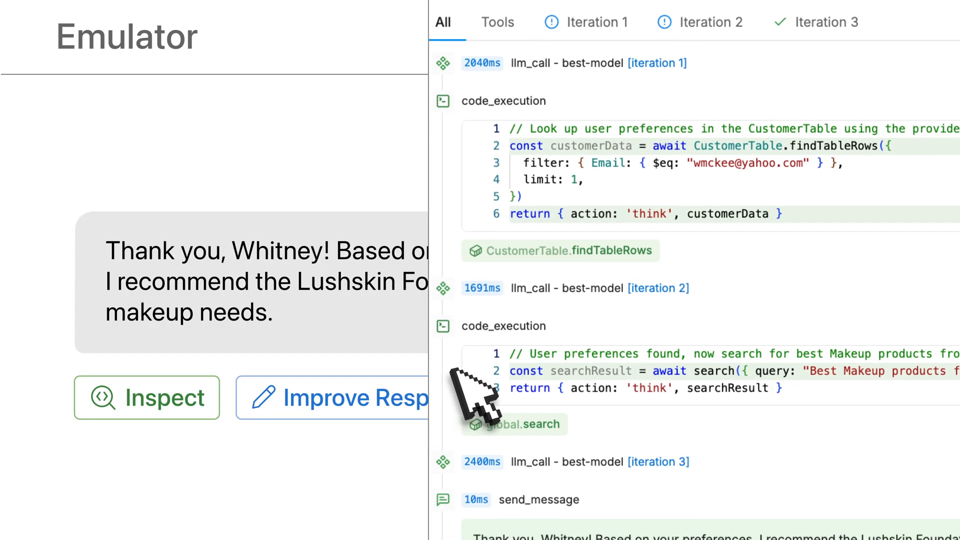
scroll("down", 3)
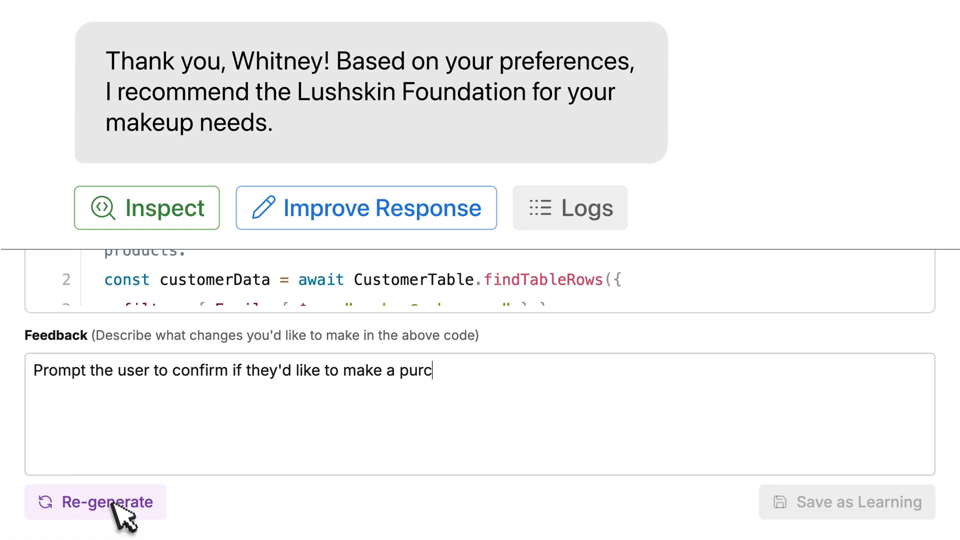
left_click(95, 503)
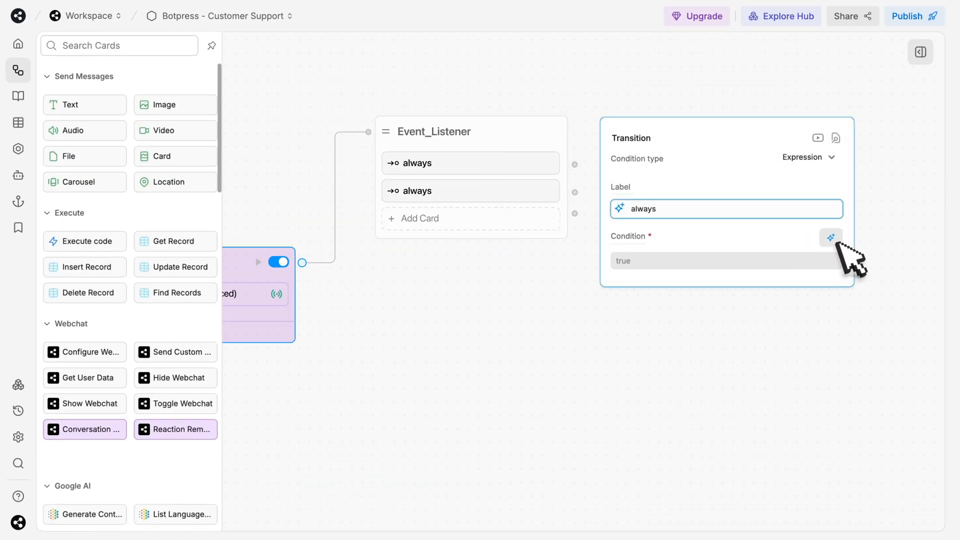
Generate the transition condition with AI, review the Execute code card, and view conversation logs.
left_click(18, 218)
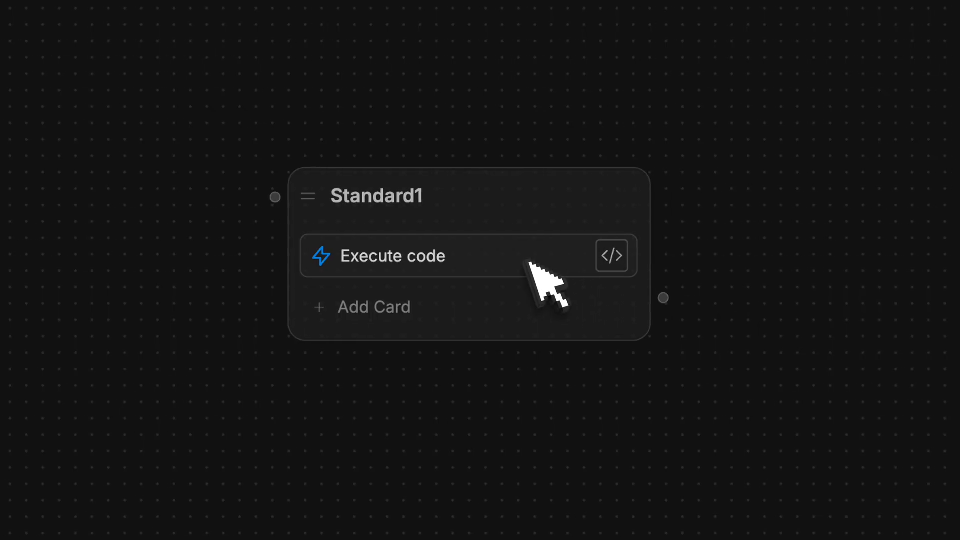
left_click(611, 256)
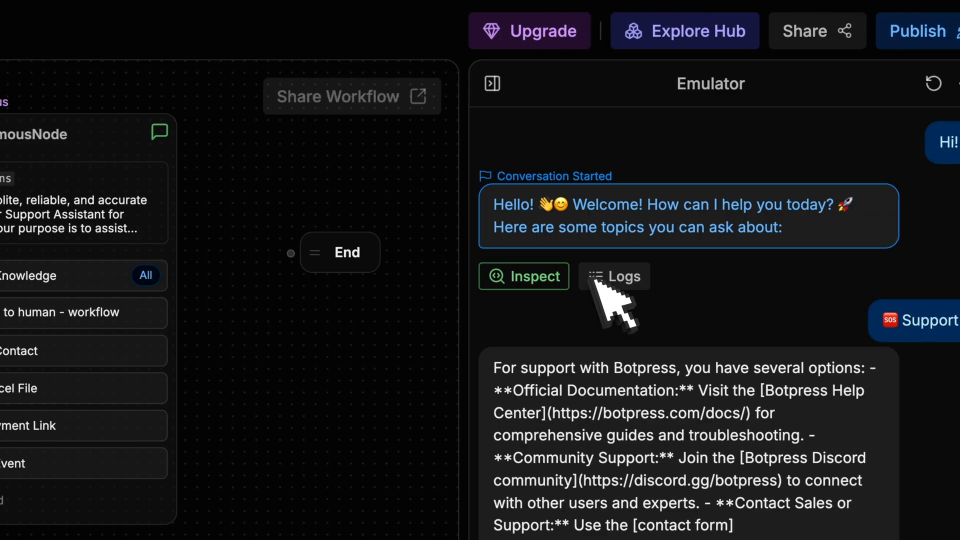
left_click(614, 276)
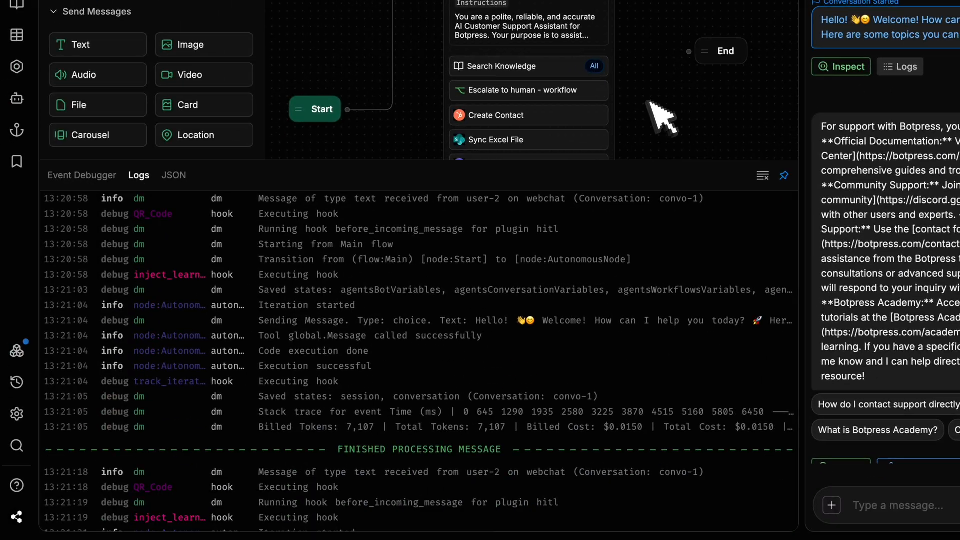
left_click(81, 167)
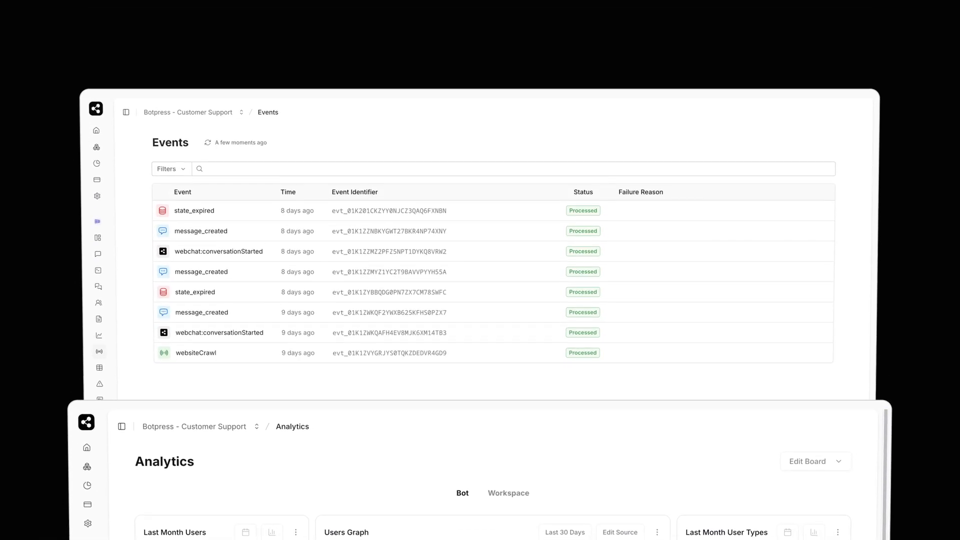
Scroll the Analytics dashboard down to the LLM activity and cost charts.
scroll("down", 3)
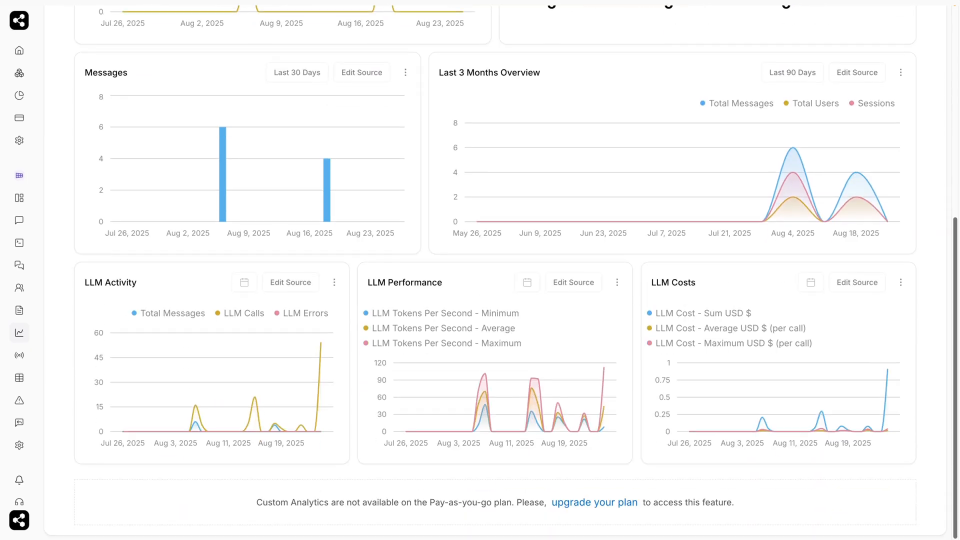